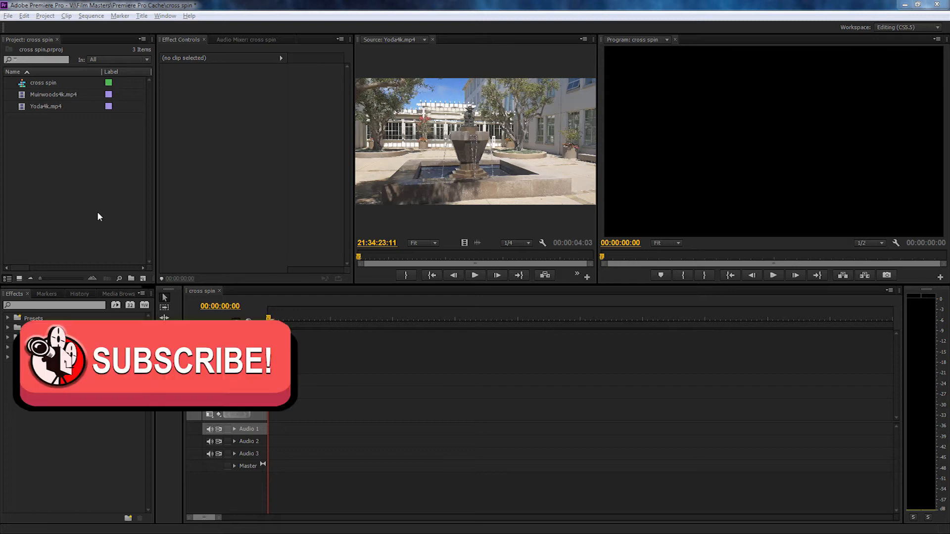
{"action": "mouse_move", "coordinate": [285, 448]}
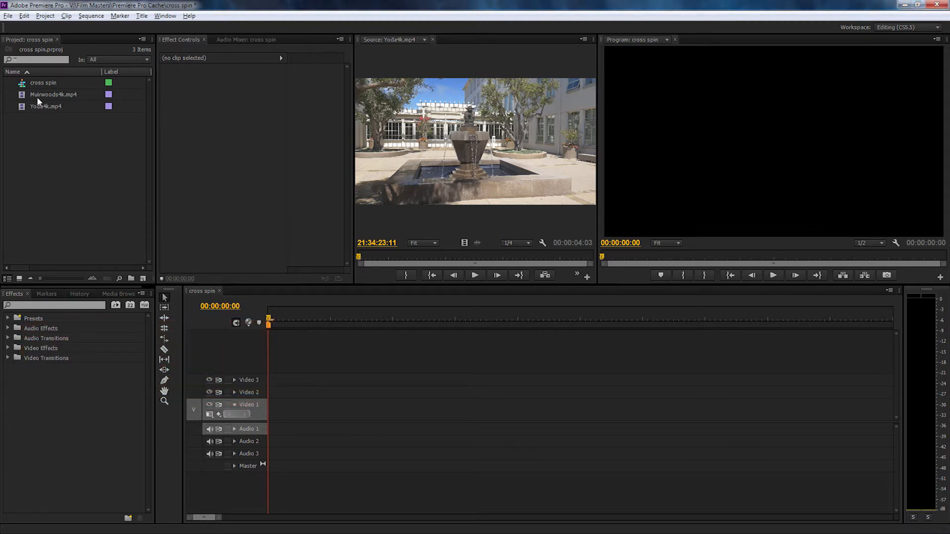
{"action": "mouse_move", "coordinate": [358, 255]}
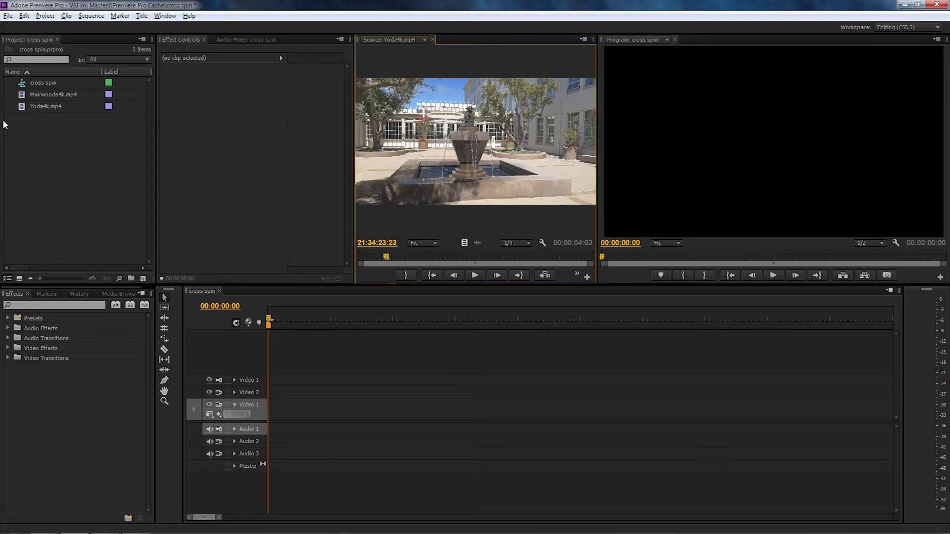
Preview Muirwoods4k, lay both clips on Video 1, and keep existing sequence settings.
{"action": "double_click", "coordinate": [53, 94]}
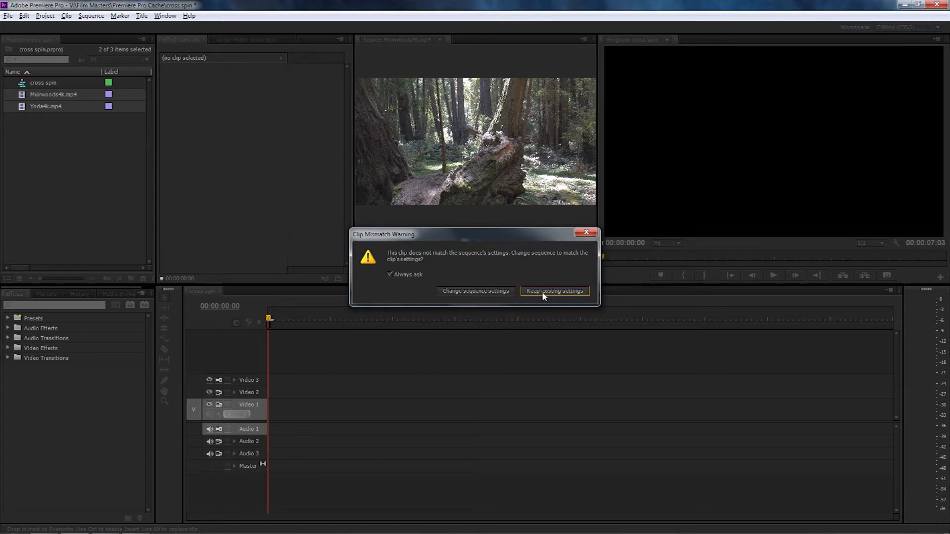
{"action": "mouse_move", "coordinate": [542, 261]}
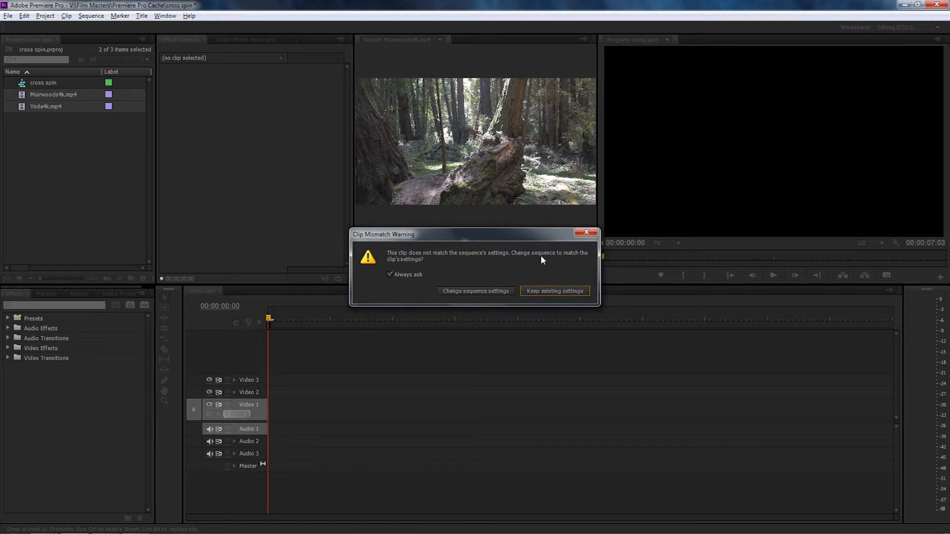
{"action": "left_click", "coordinate": [553, 290]}
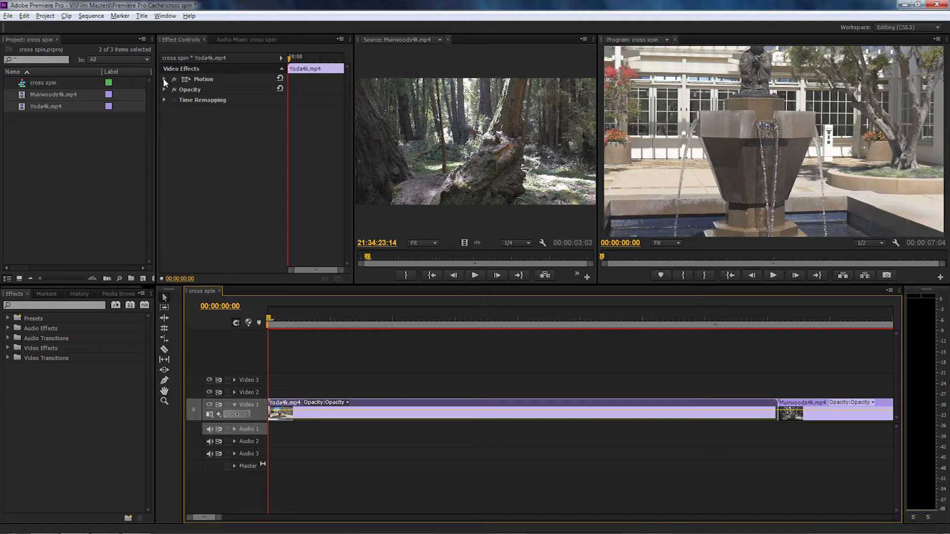
Match Muirwoods4k's Scale to Yoda4k's 55 and move the playhead to the cut.
{"action": "left_click", "coordinate": [164, 79]}
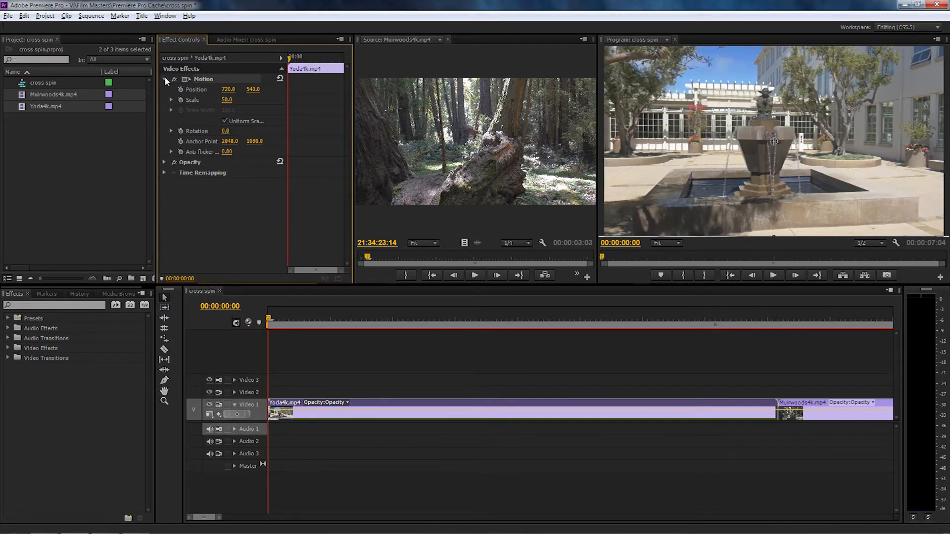
{"action": "left_click", "coordinate": [815, 407]}
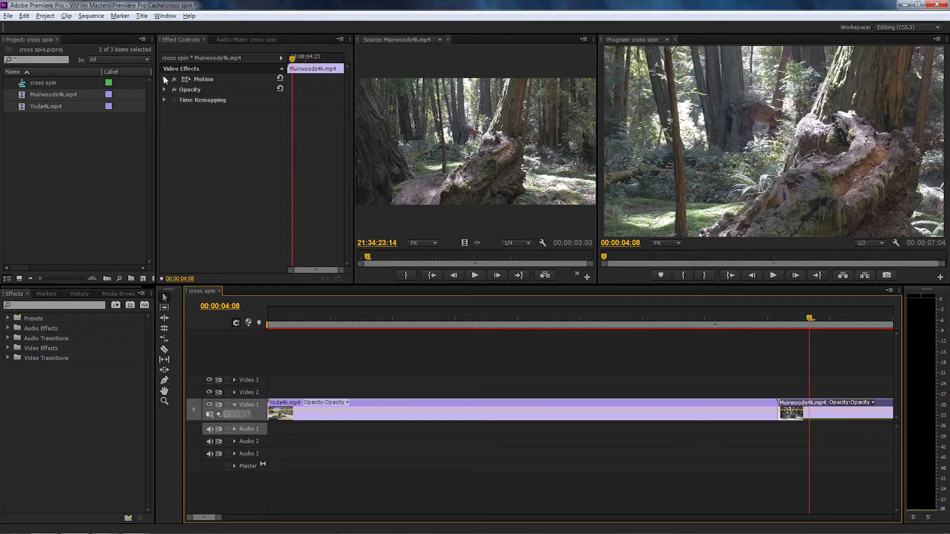
{"action": "left_click", "coordinate": [165, 79]}
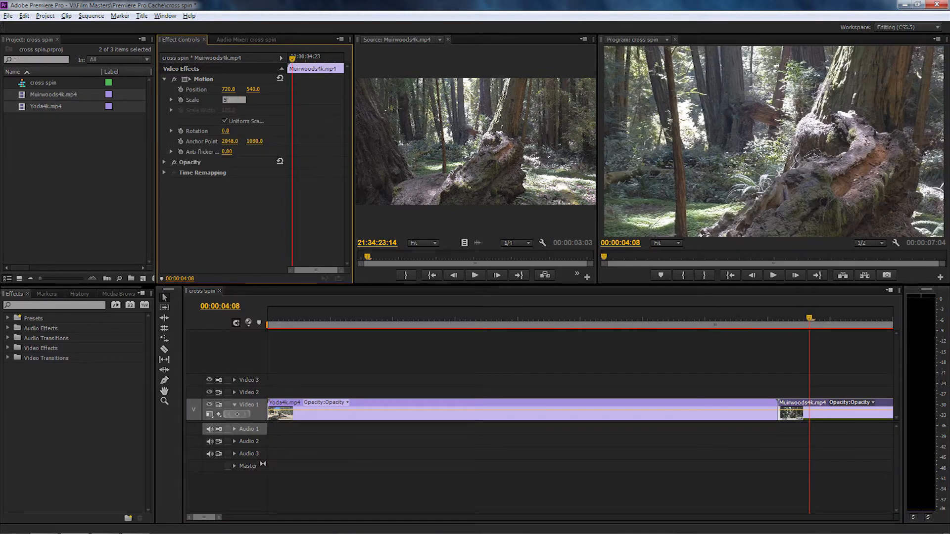
{"action": "left_click", "coordinate": [163, 78]}
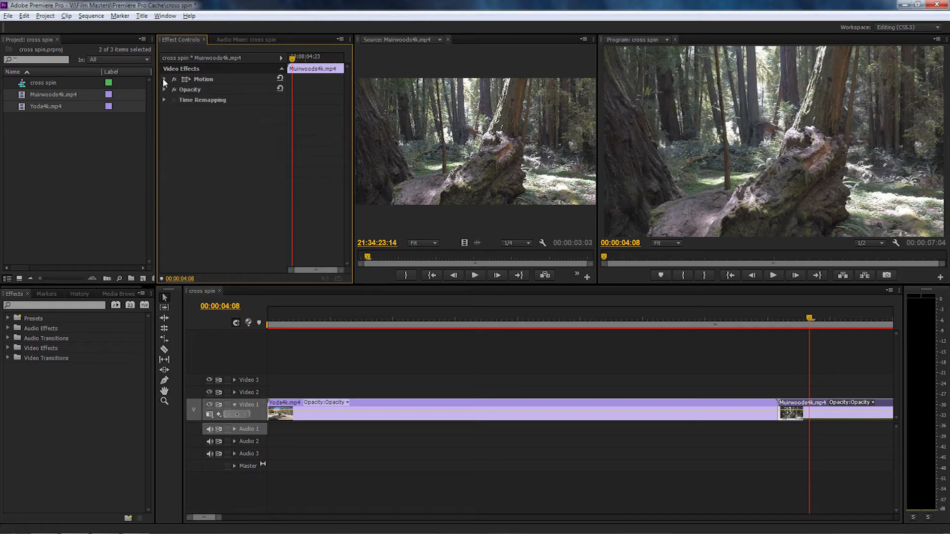
{"action": "left_click", "coordinate": [757, 327]}
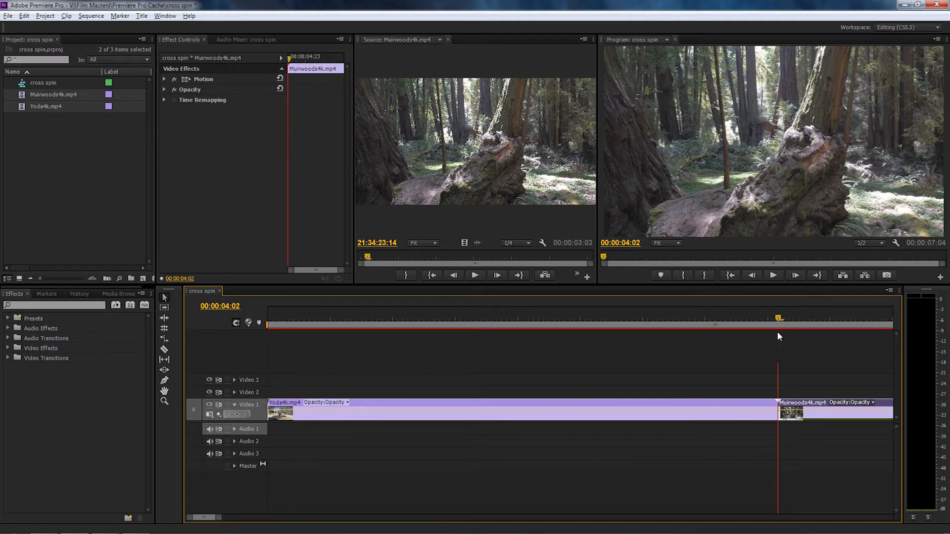
Step back from the cut and split Yoda4k and Muirwoods4k into short pieces around it.
{"action": "key", "text": "left"}
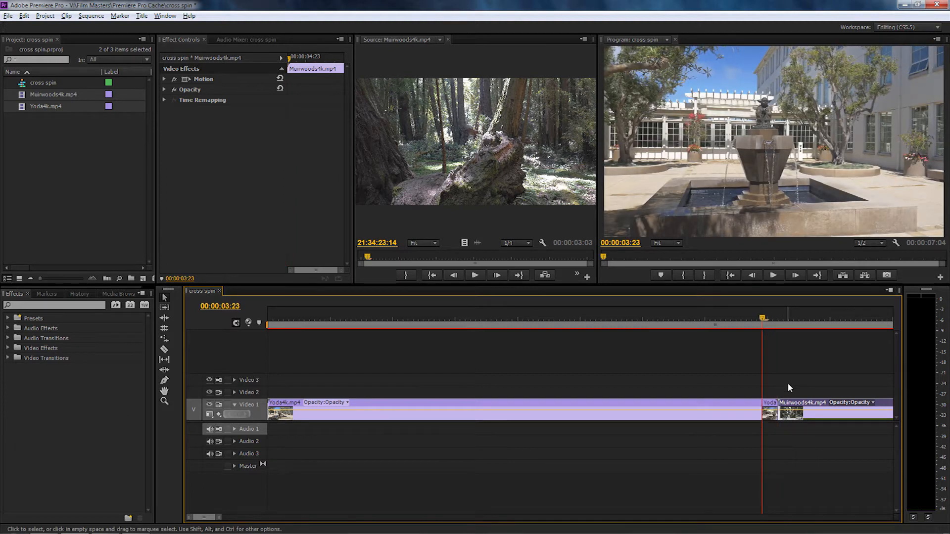
{"action": "key", "text": "ctrl+shift+k"}
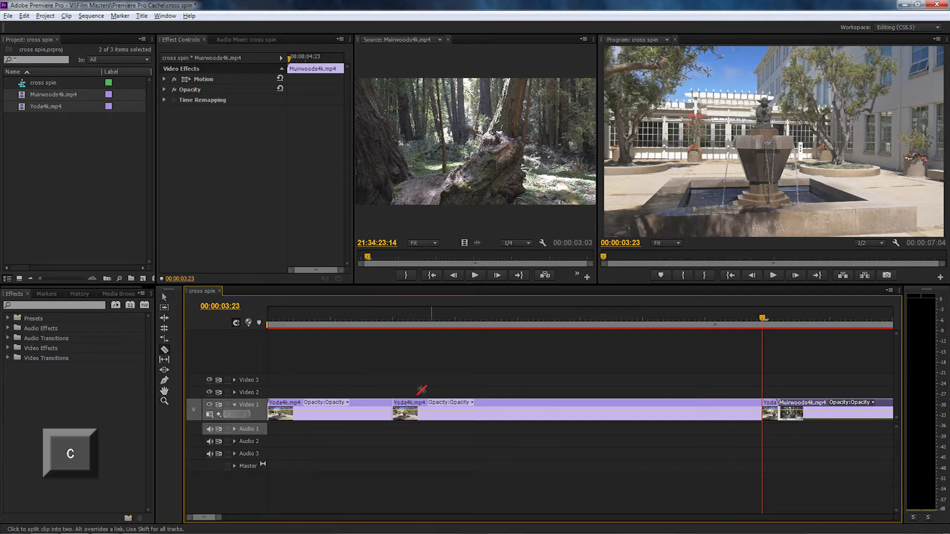
{"action": "left_click", "coordinate": [164, 297]}
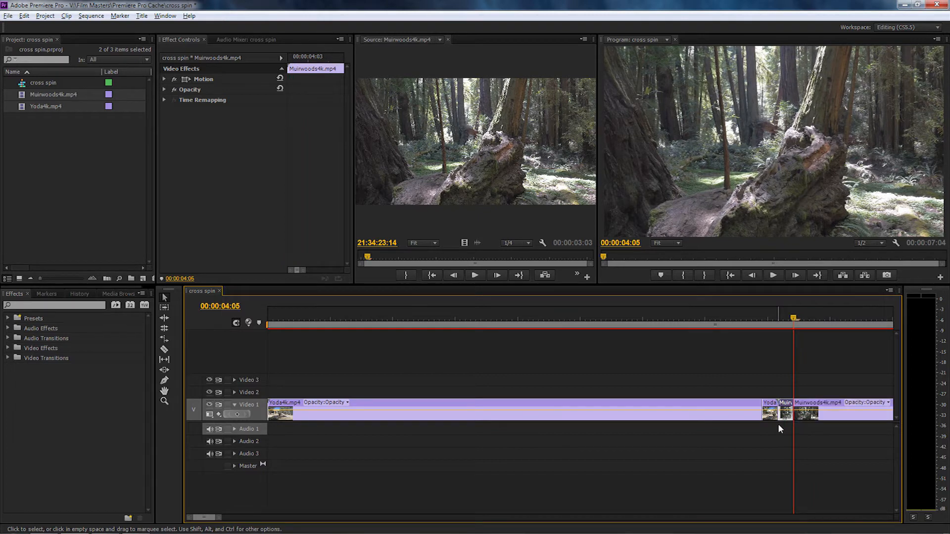
{"action": "key", "text": "ctrl+shift+k"}
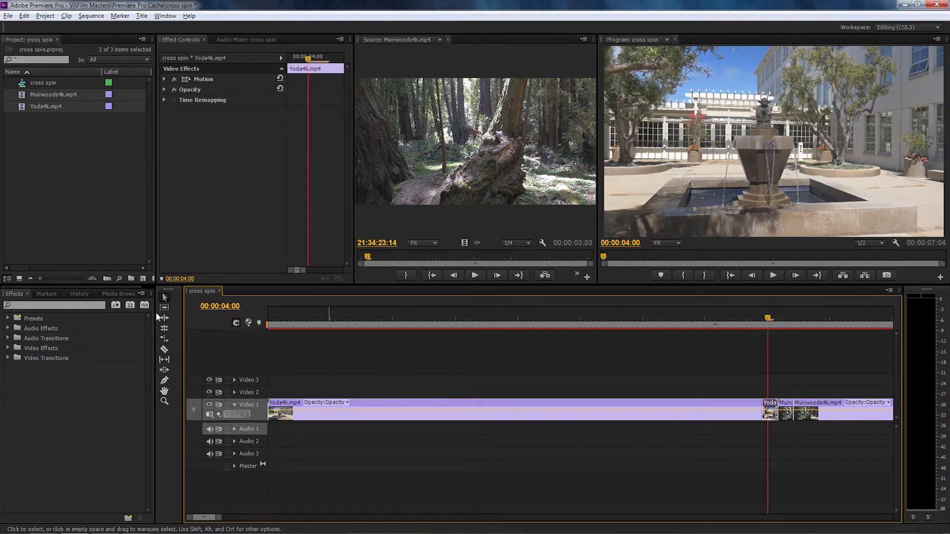
Search effects for 'tran' and apply Transform to the short Yoda4k piece.
{"action": "left_click", "coordinate": [54, 304]}
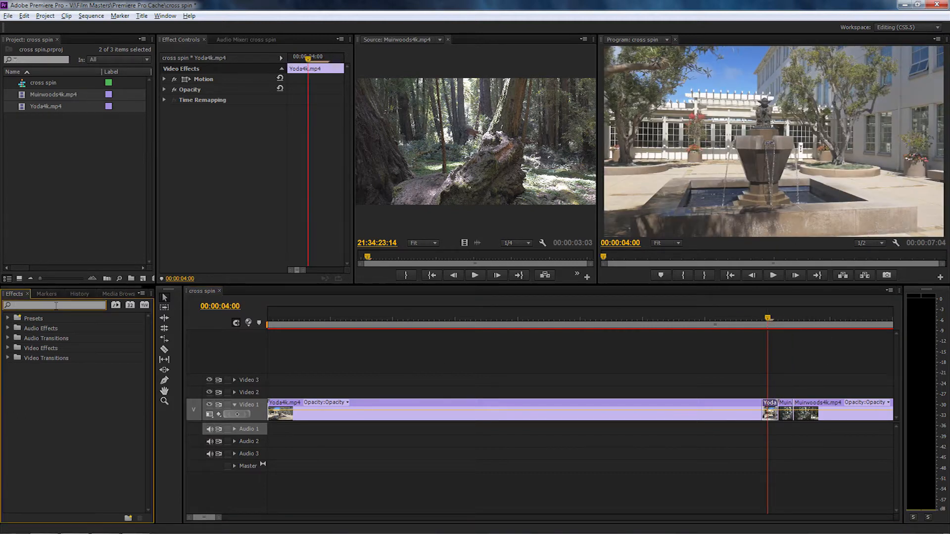
{"action": "type", "text": "tran"}
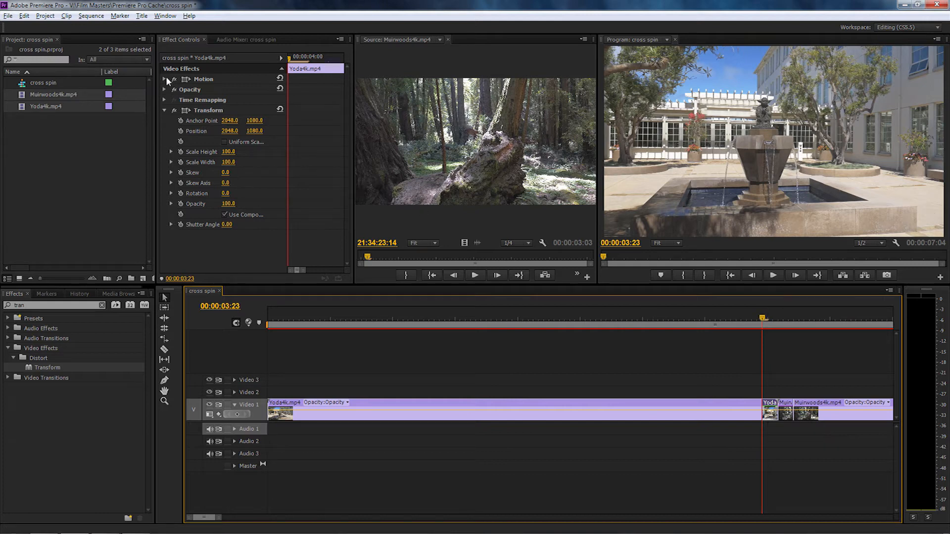
{"action": "left_click", "coordinate": [164, 79]}
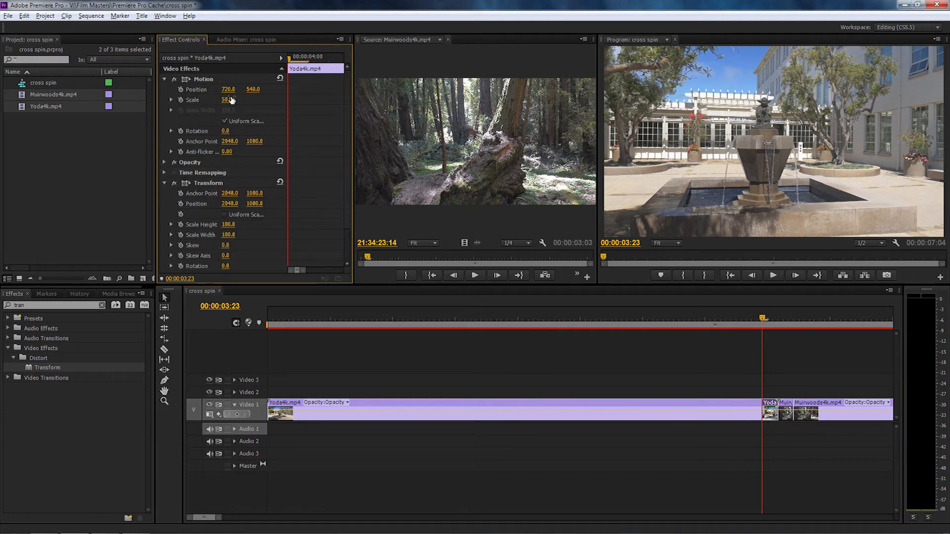
Keyframe the Yoda4k piece's Transform to reach Scale 170 and Rotation 20° at the cut.
{"action": "left_click", "coordinate": [164, 78]}
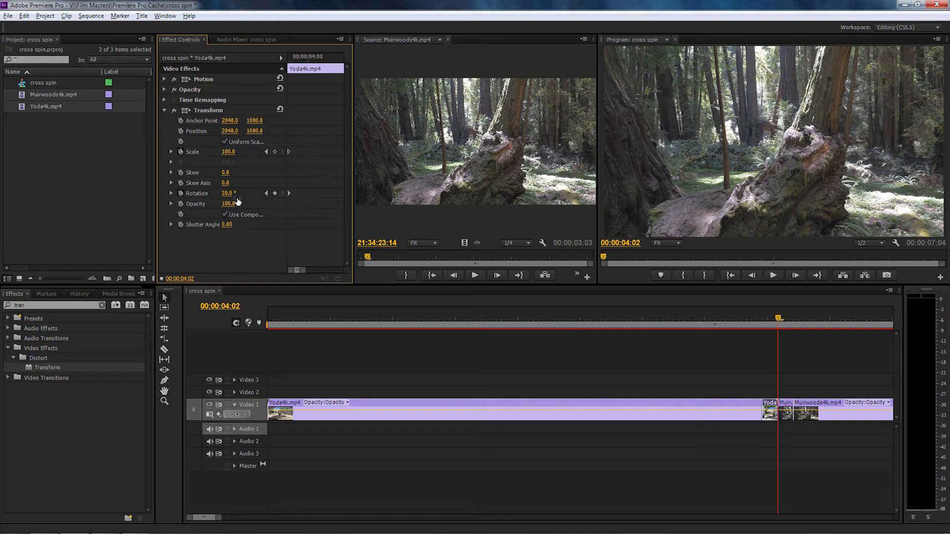
{"action": "mouse_move", "coordinate": [253, 194]}
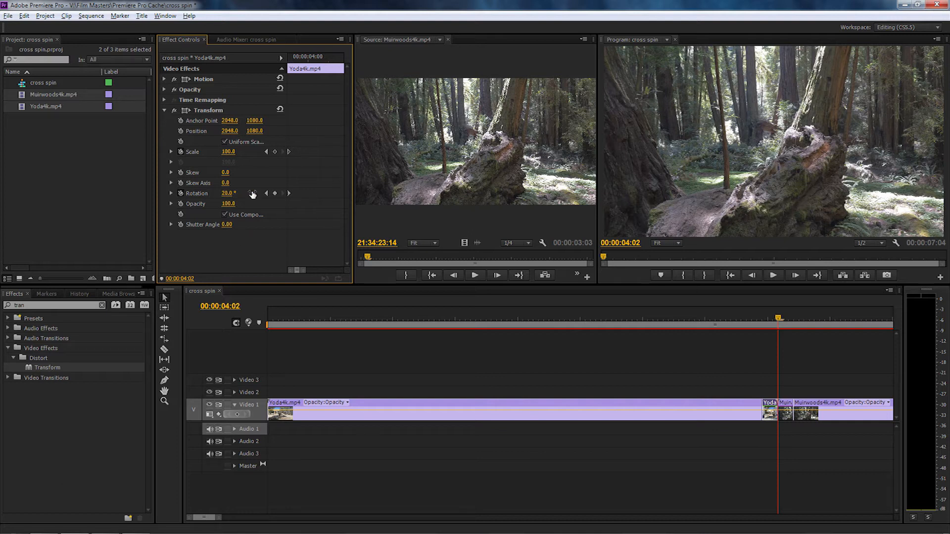
{"action": "double_click", "coordinate": [228, 151]}
{"action": "type", "text": "176"}
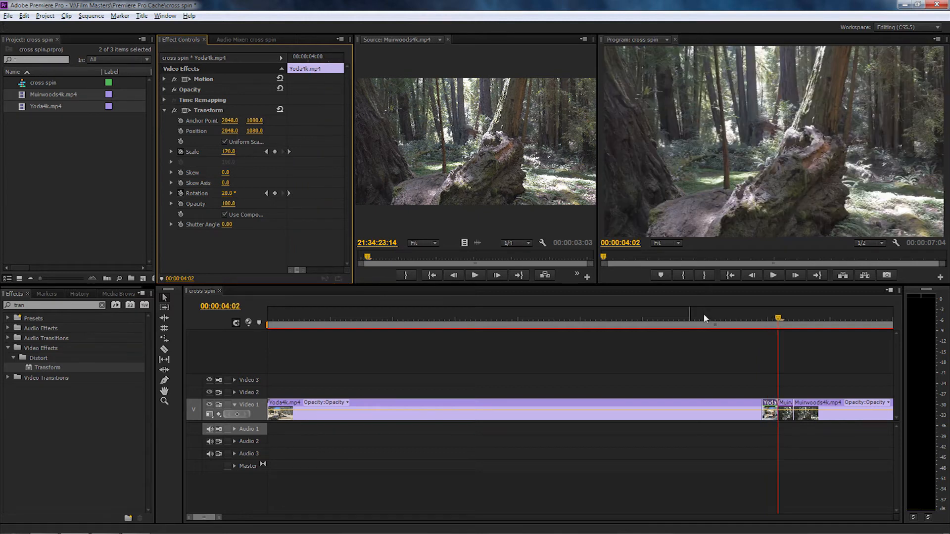
{"action": "left_click", "coordinate": [785, 411]}
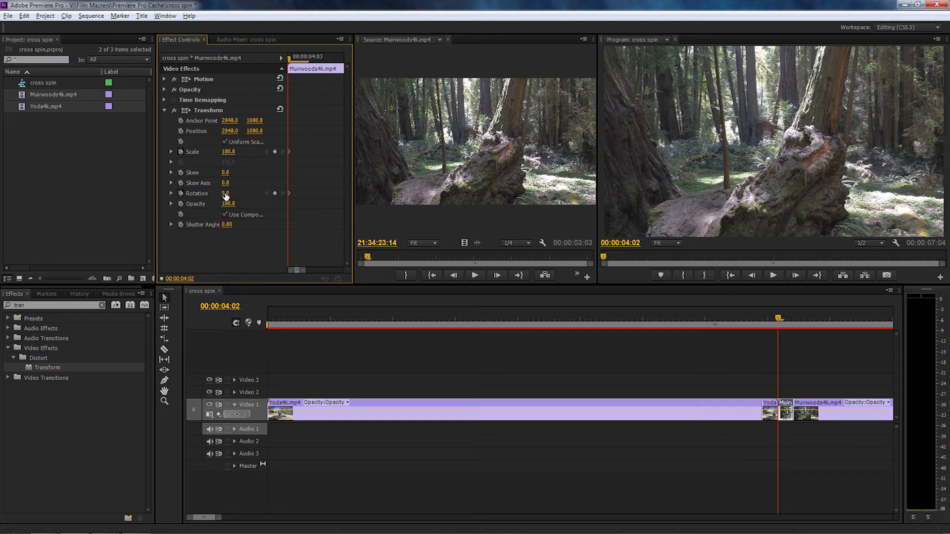
Keyframe Muirwoods4k's Transform from Scale 170, Rotation -20° back to Scale 100, Rotation 0.
{"action": "left_click", "coordinate": [229, 194]}
{"action": "type", "text": "-20"}
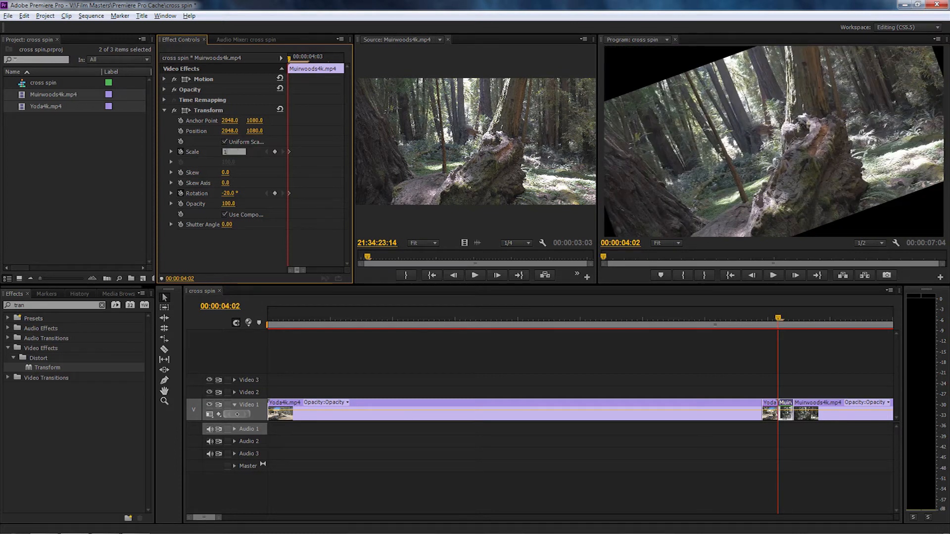
{"action": "type", "text": "170.0"}
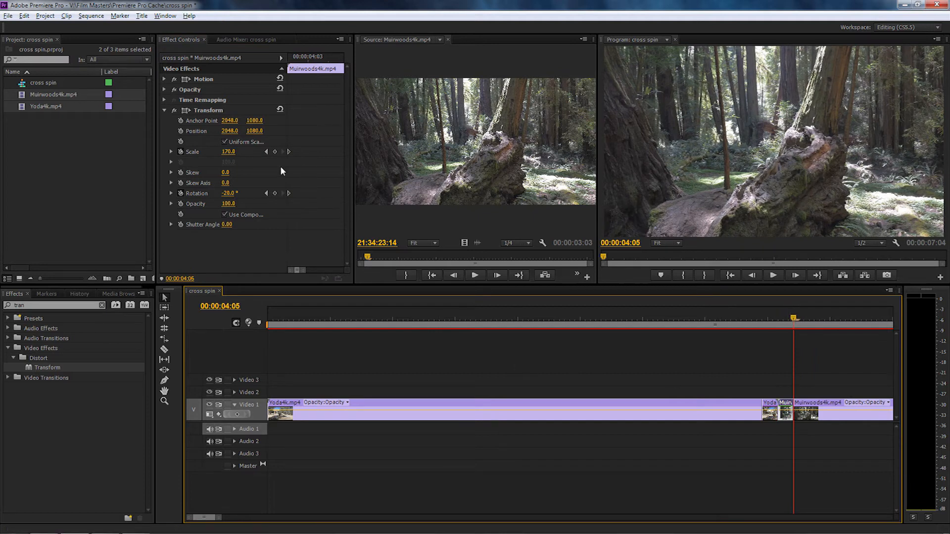
{"action": "double_click", "coordinate": [229, 152]}
{"action": "type", "text": "100"}
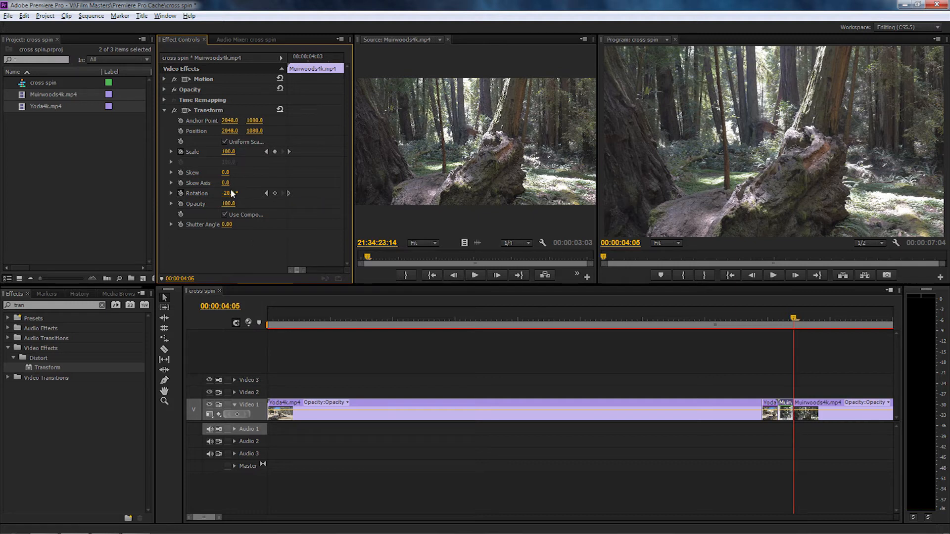
{"action": "left_click", "coordinate": [227, 193]}
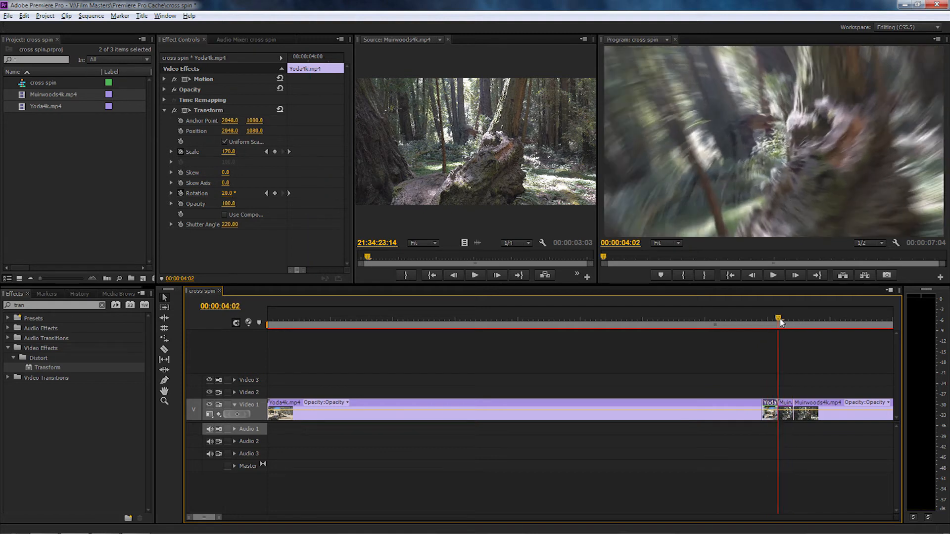
Scrub the playhead across the cut to preview the 220 shutter-angle motion blur.
{"action": "left_click_drag", "start_coordinate": [778, 321], "coordinate": [757, 326]}
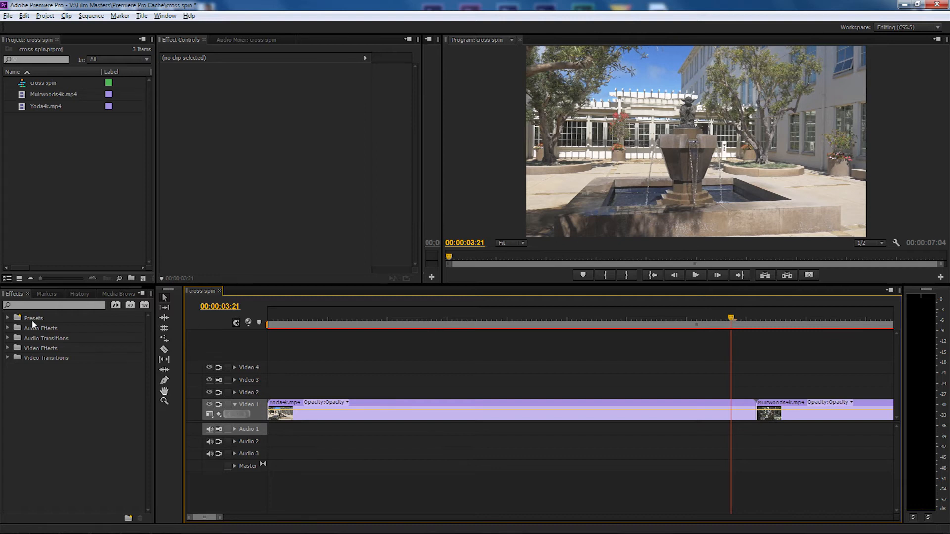
Import the SpinTransform .prfpset file into the Effects panel Presets.
{"action": "right_click", "coordinate": [32, 318]}
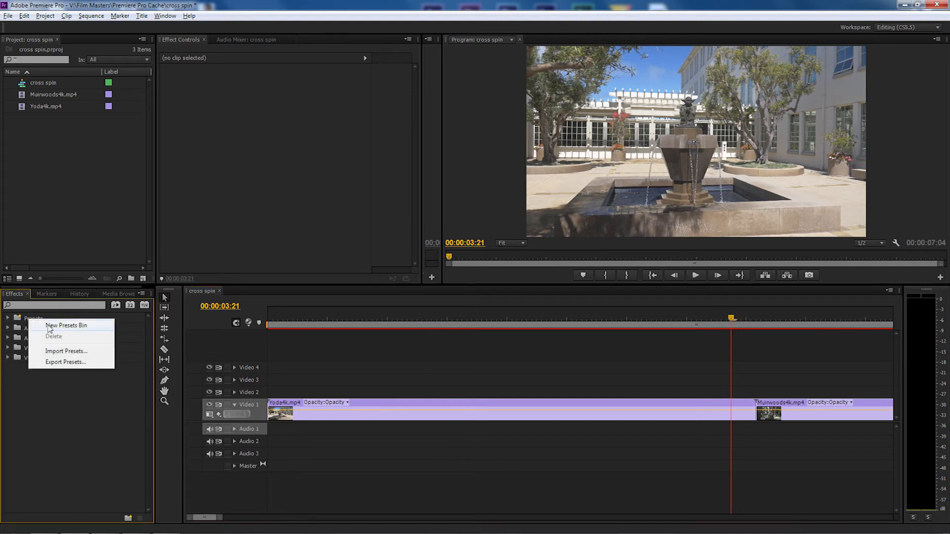
{"action": "left_click", "coordinate": [66, 351]}
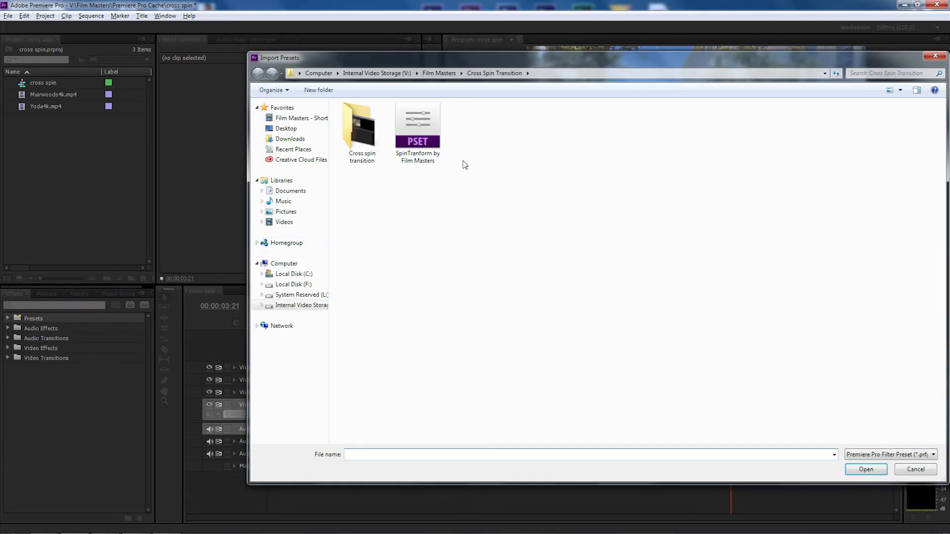
{"action": "left_click", "coordinate": [417, 124]}
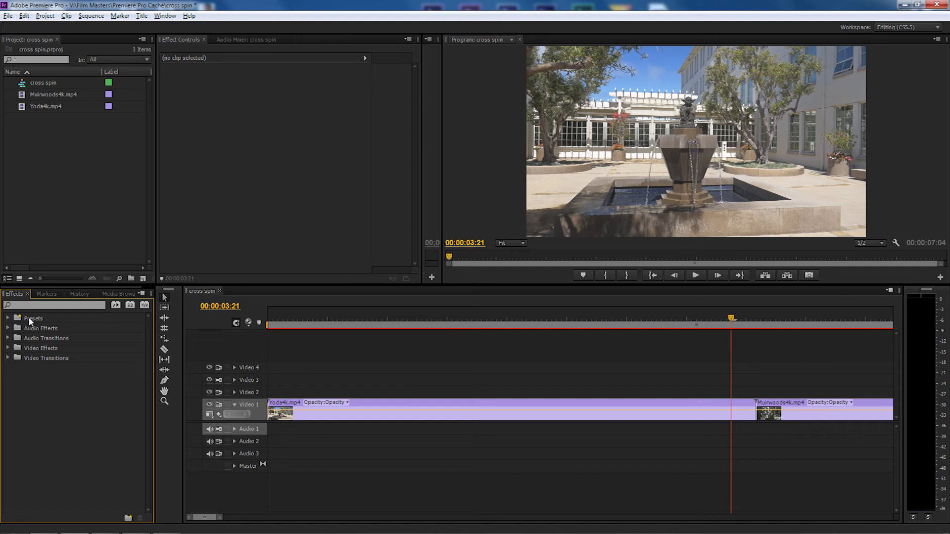
Apply the SpinTransform IN and OUT presets to the pieces at the cut and play the transition.
{"action": "left_click", "coordinate": [7, 319]}
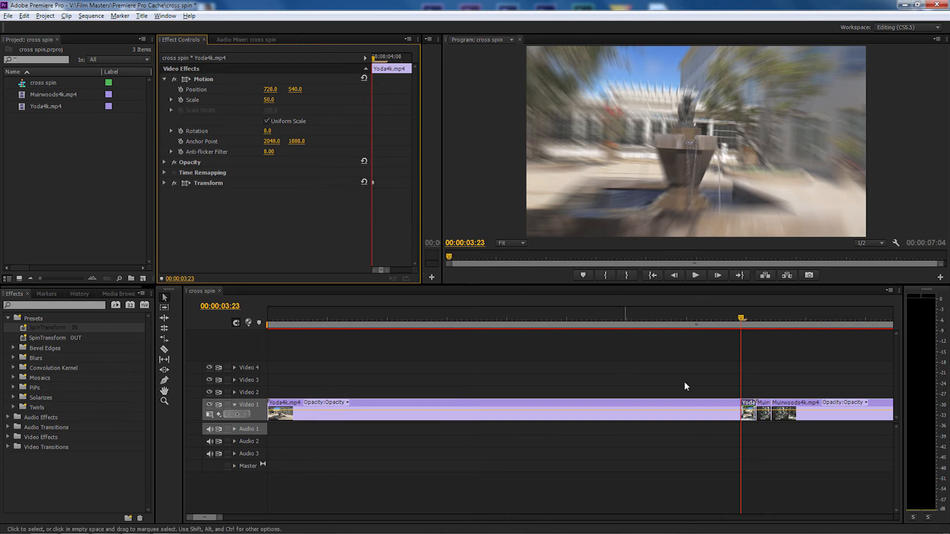
{"action": "left_click", "coordinate": [763, 403]}
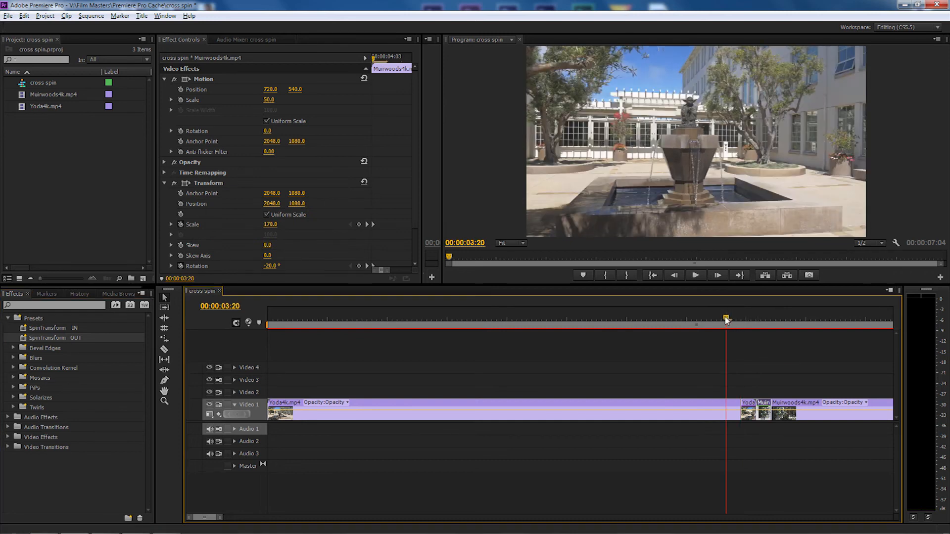
{"action": "left_click", "coordinate": [695, 275]}
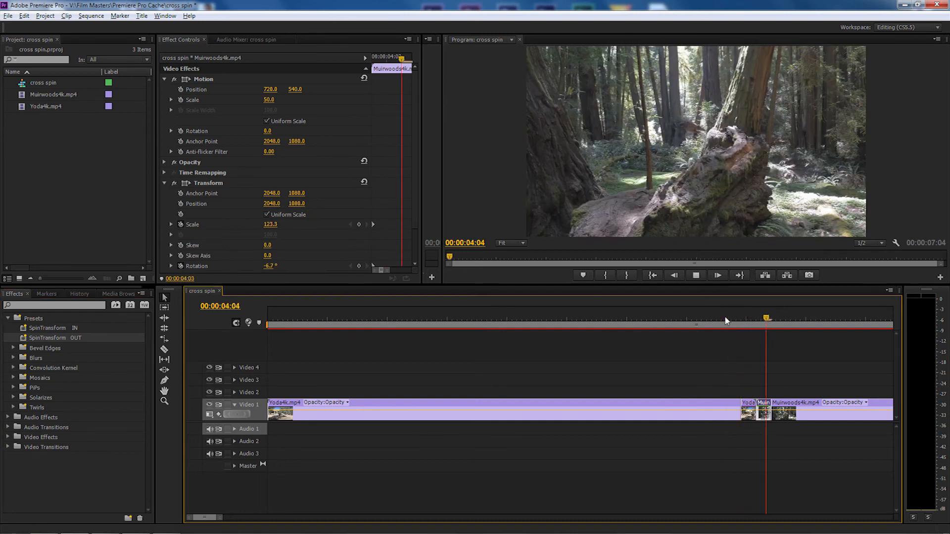